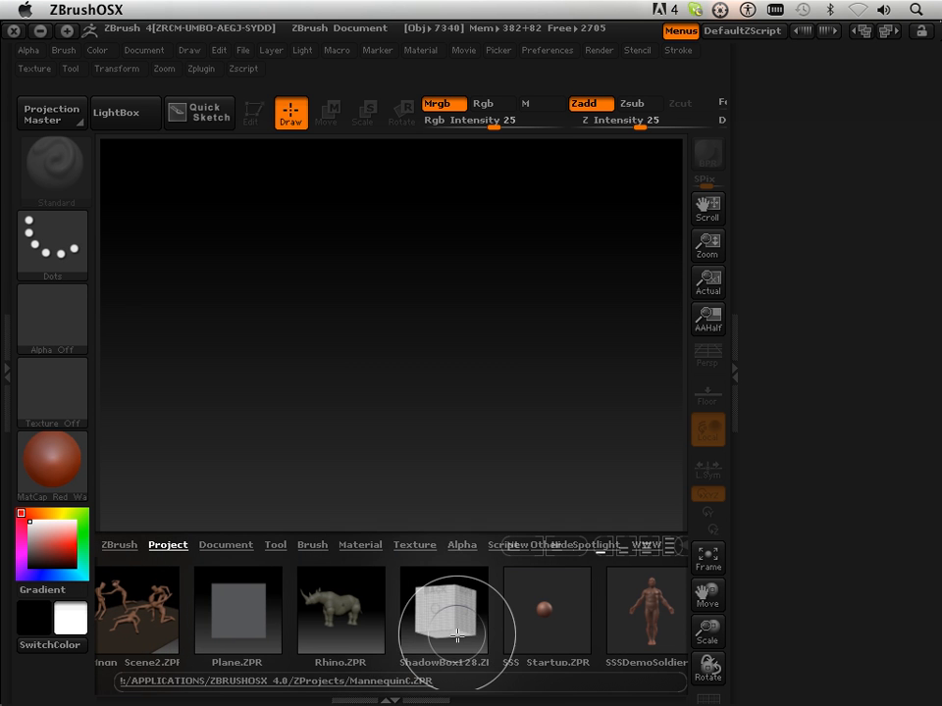
Step: Load ShadowBox128, turn to the back plane, and mask a thin vertical bar shape onto it
double_click(443, 610)
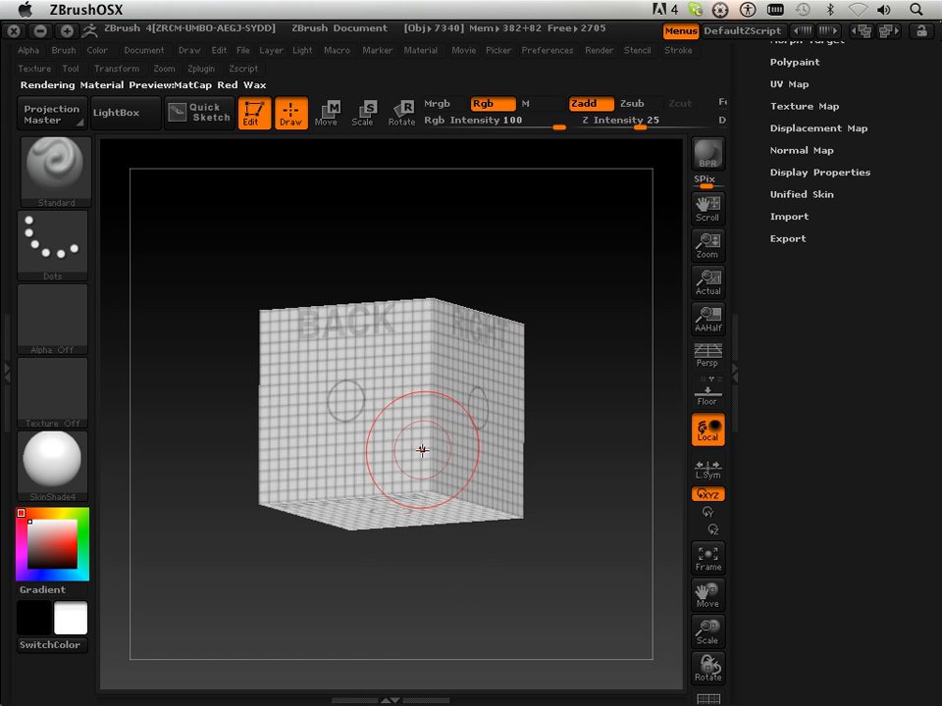
drag(422, 450, 538, 435)
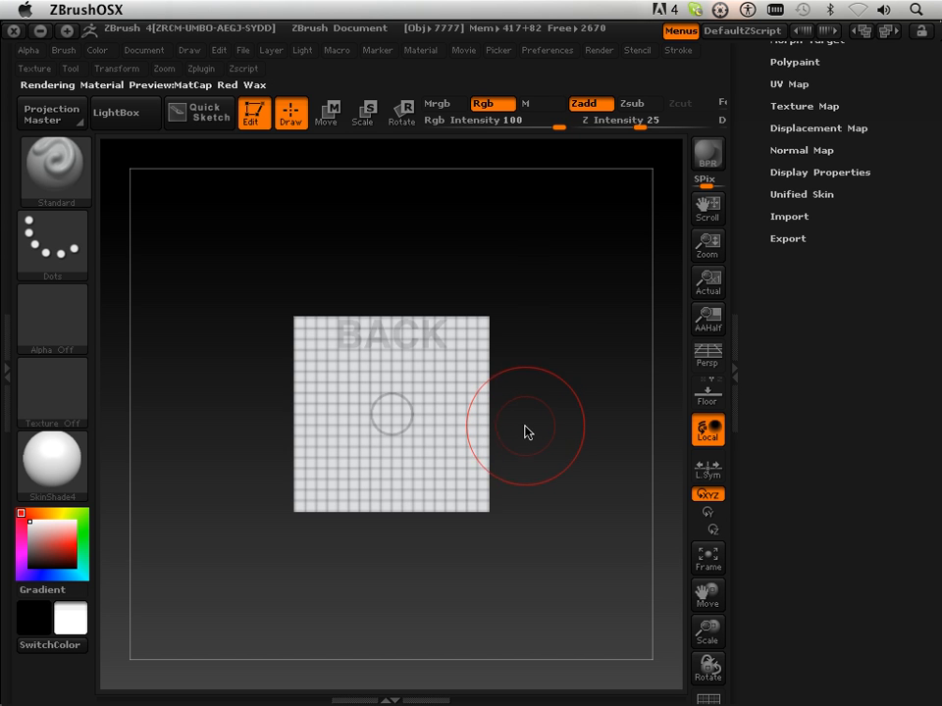
mouse_move(522, 435)
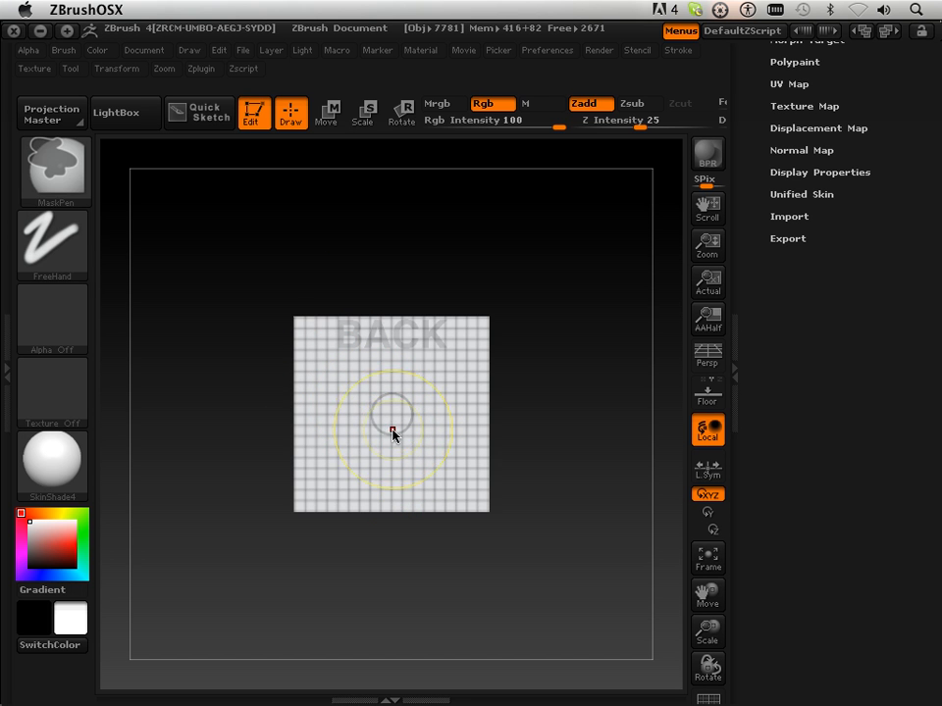
drag(392, 431, 353, 545)
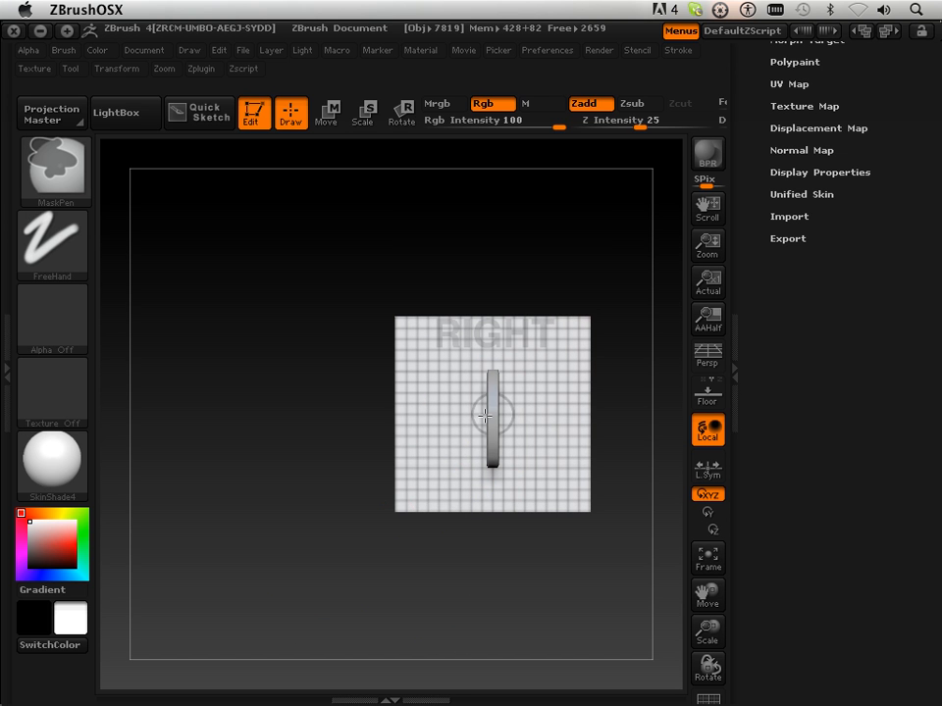
mouse_move(495, 419)
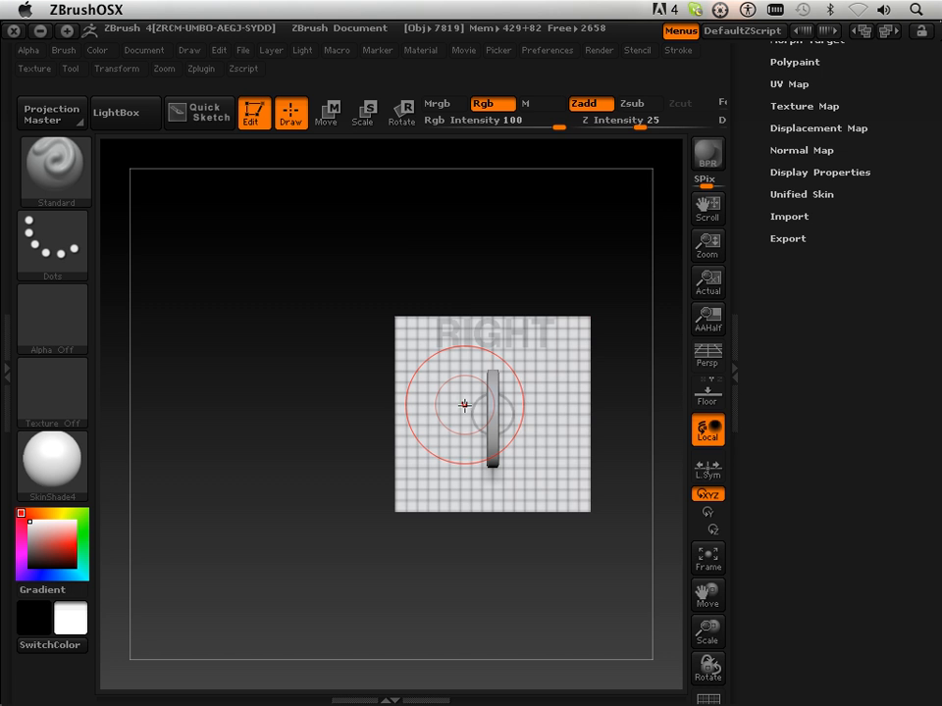
Step: Adjust the Render options, then mask a round area on the right plane to form a wide rounded block
click(598, 50)
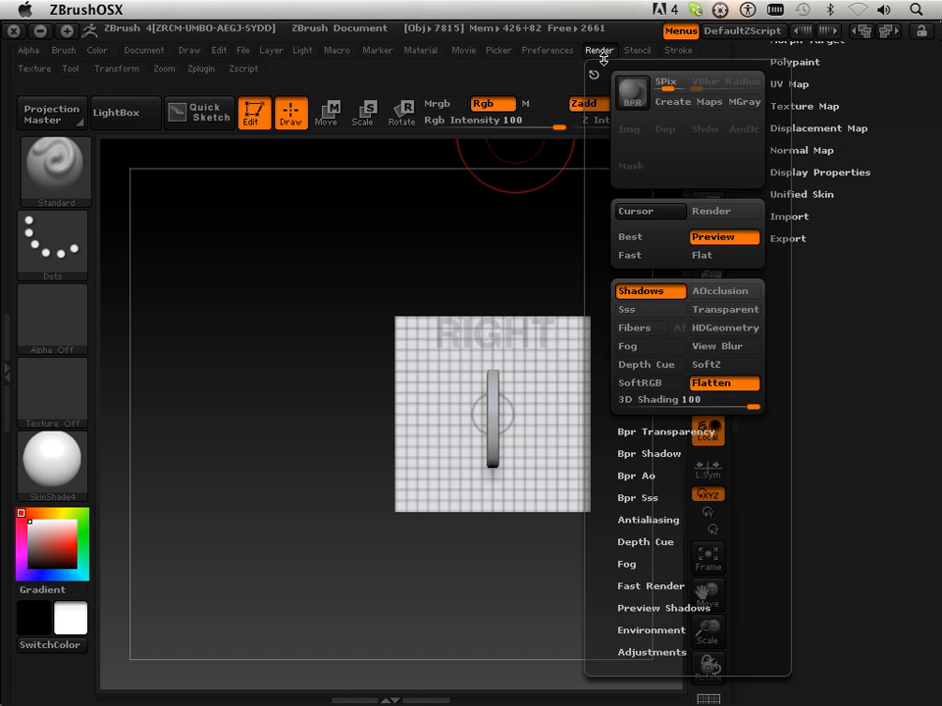
click(116, 69)
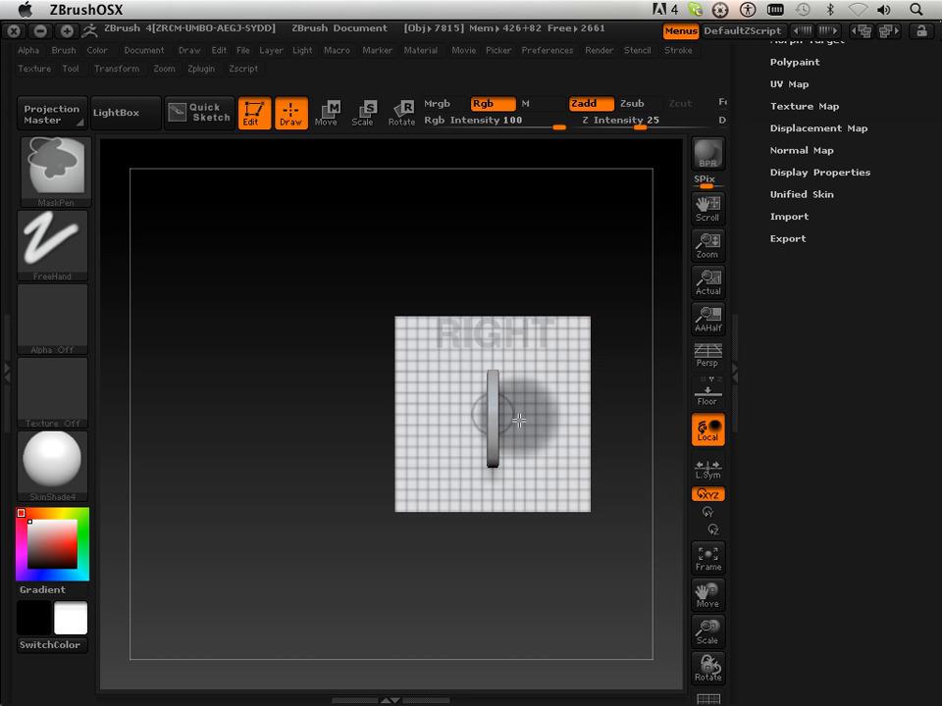
drag(518, 420, 185, 589)
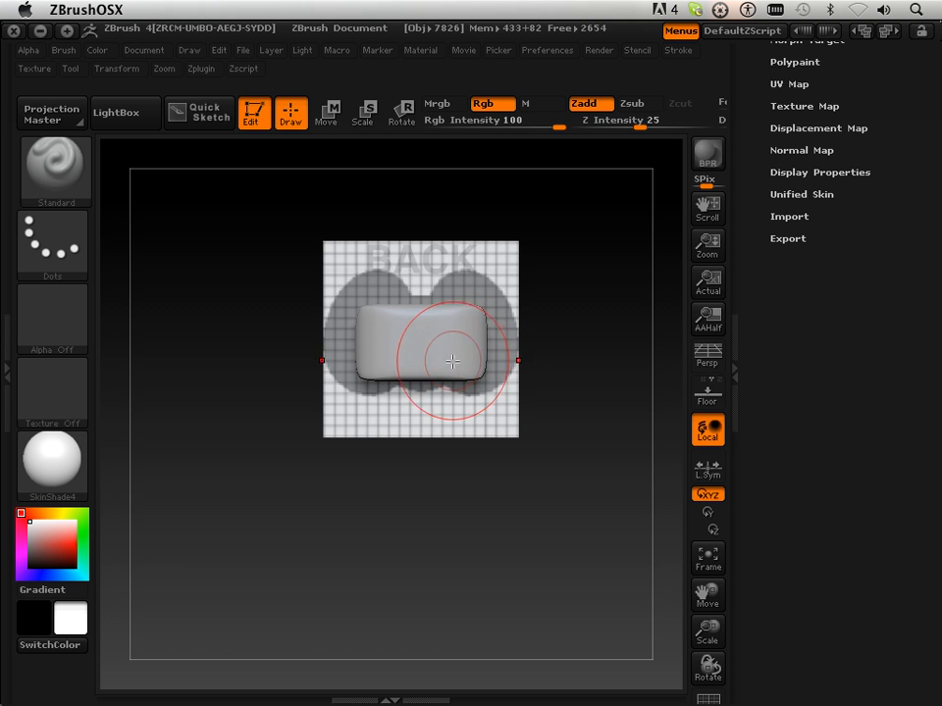
Step: Switch to the MaskRect brush, dismiss its note, and orbit to view the pronged part at an angle
click(54, 172)
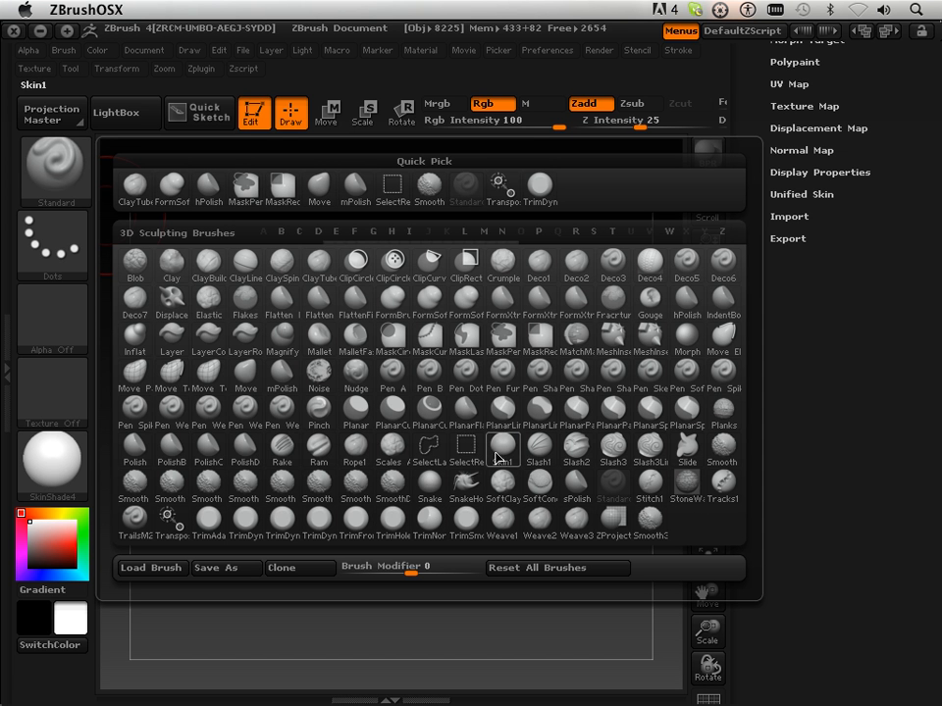
click(466, 444)
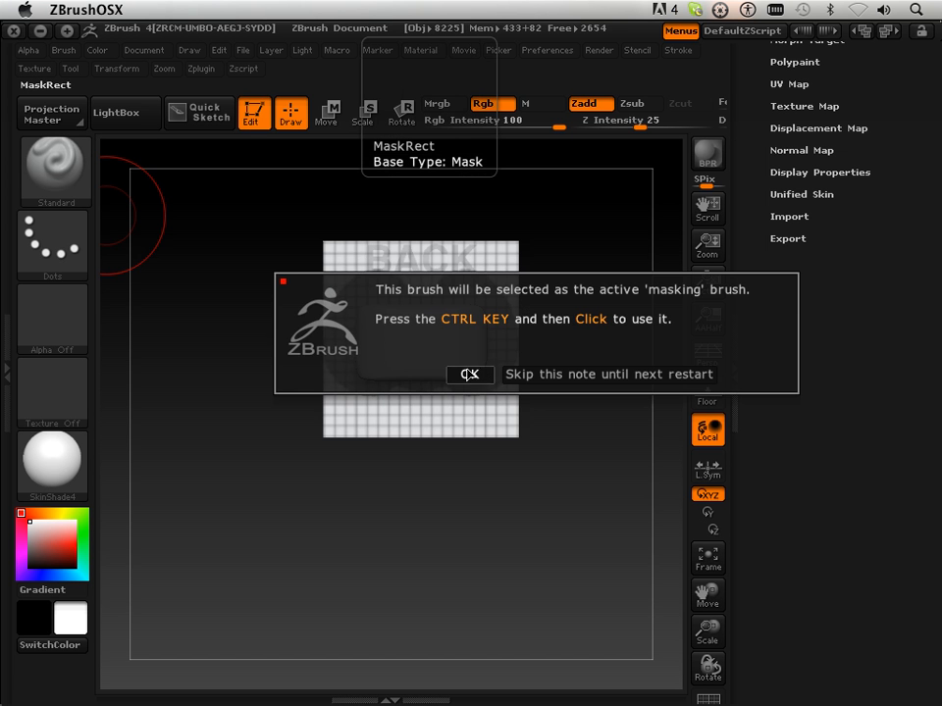
click(470, 375)
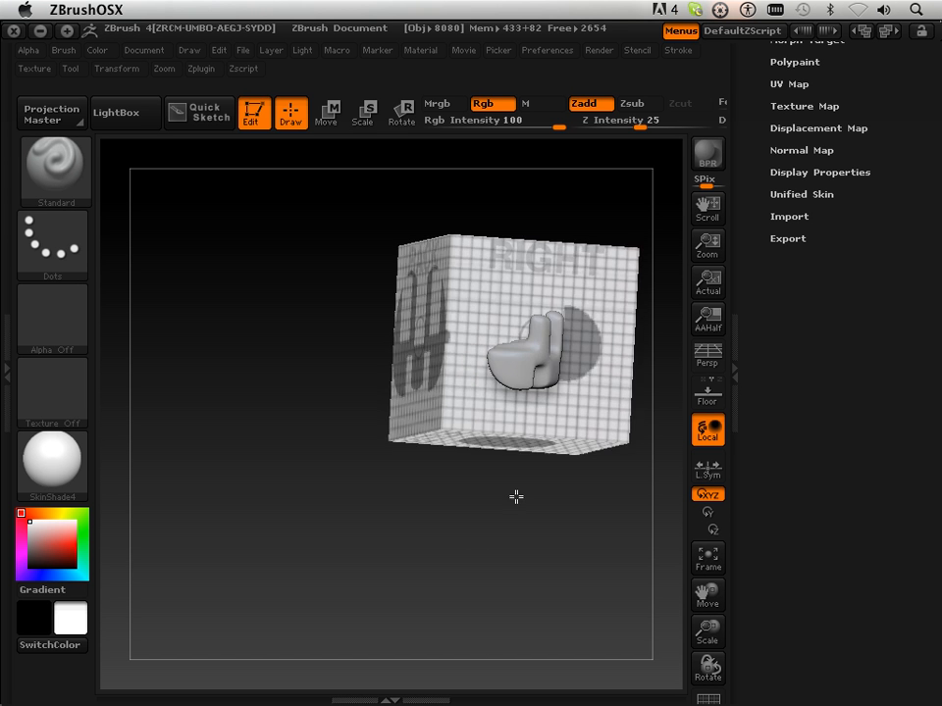
drag(516, 497, 498, 514)
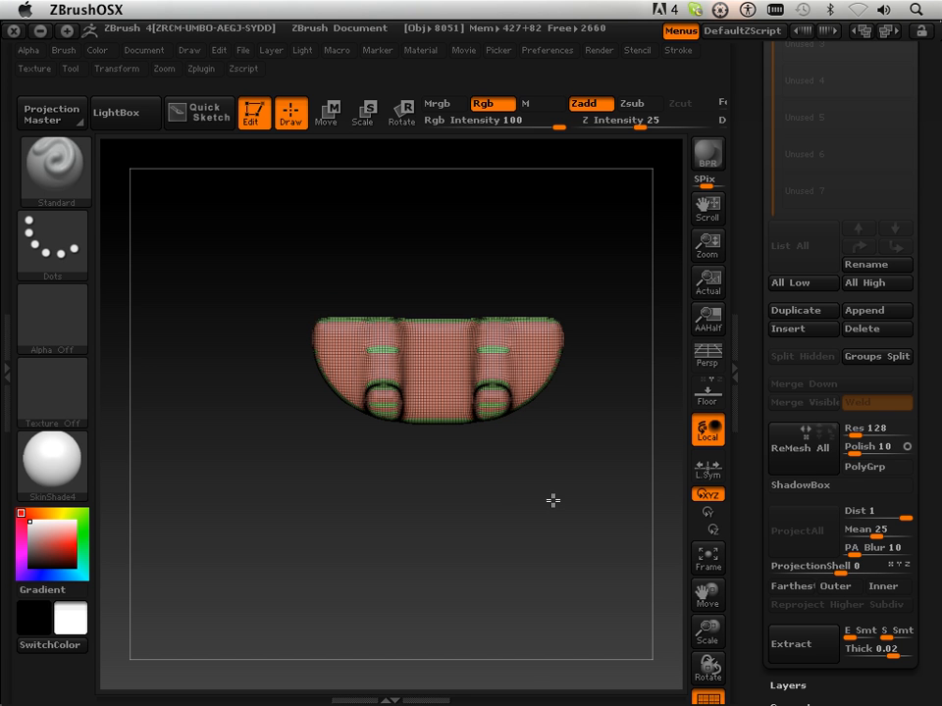
Step: Orbit the resolution-24 remeshed part to a front view showing its base and two prongs
drag(552, 500, 562, 263)
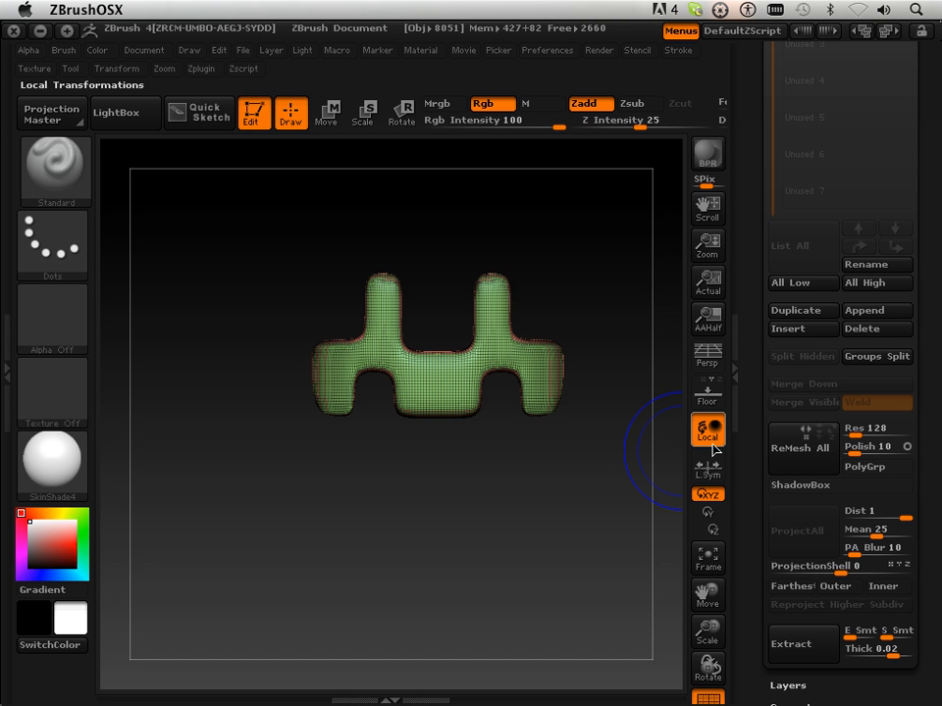
mouse_move(873, 429)
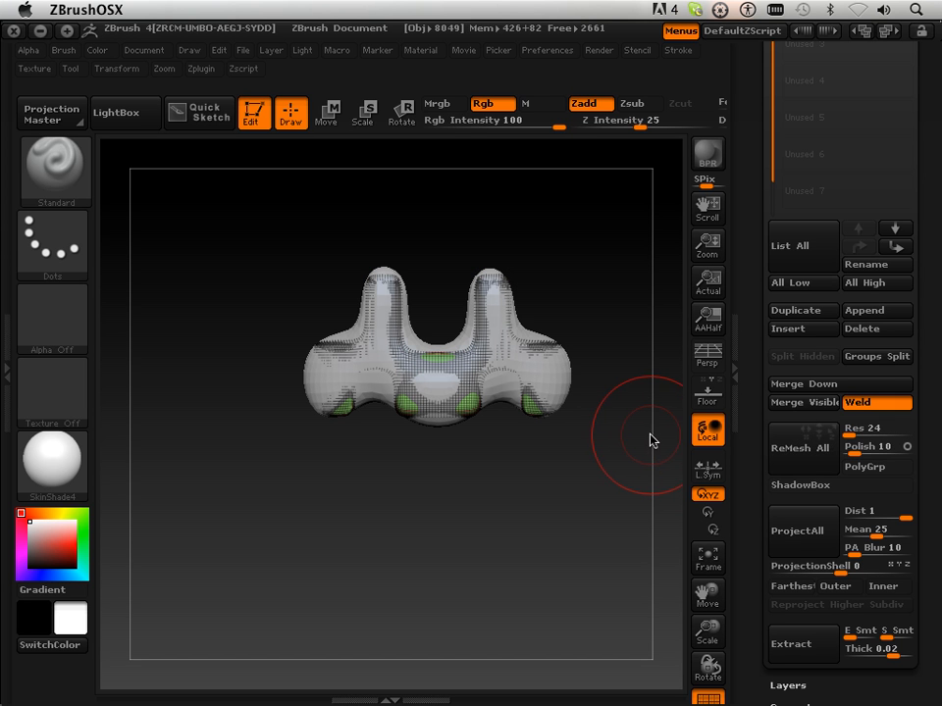
mouse_move(686, 452)
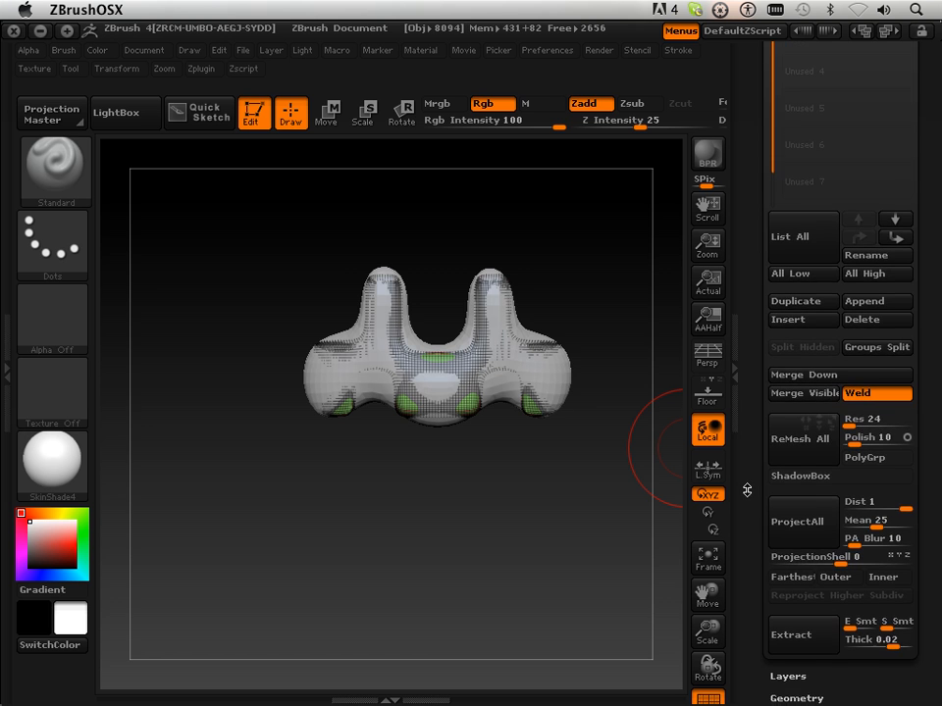
Step: Select the remeshed subtool, divide it to level 2, and enable Polish under Deformation
click(802, 462)
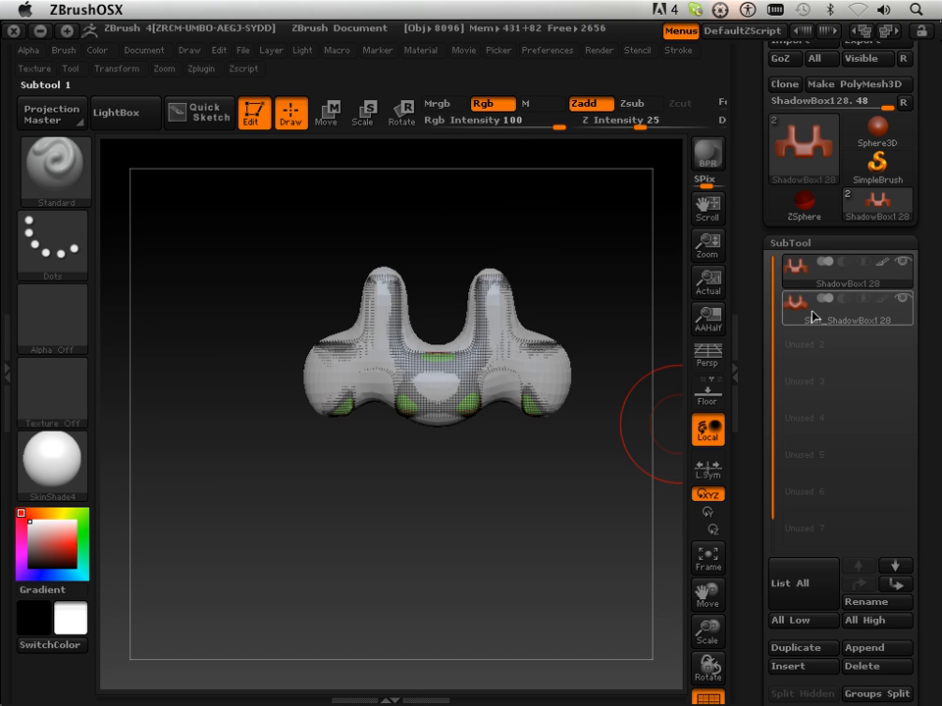
click(847, 312)
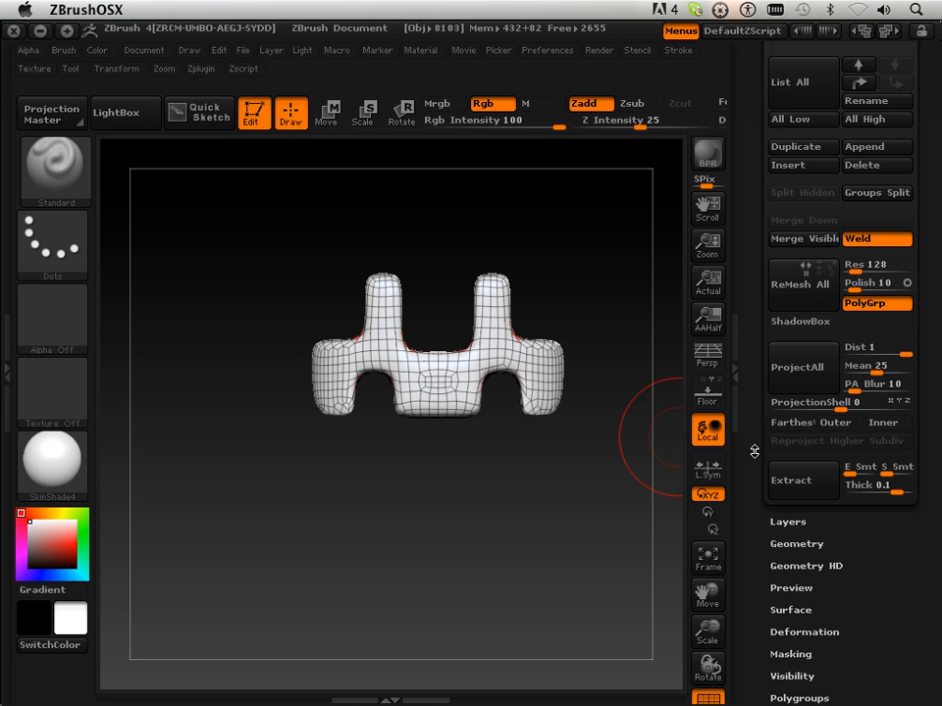
scroll(down, 3)
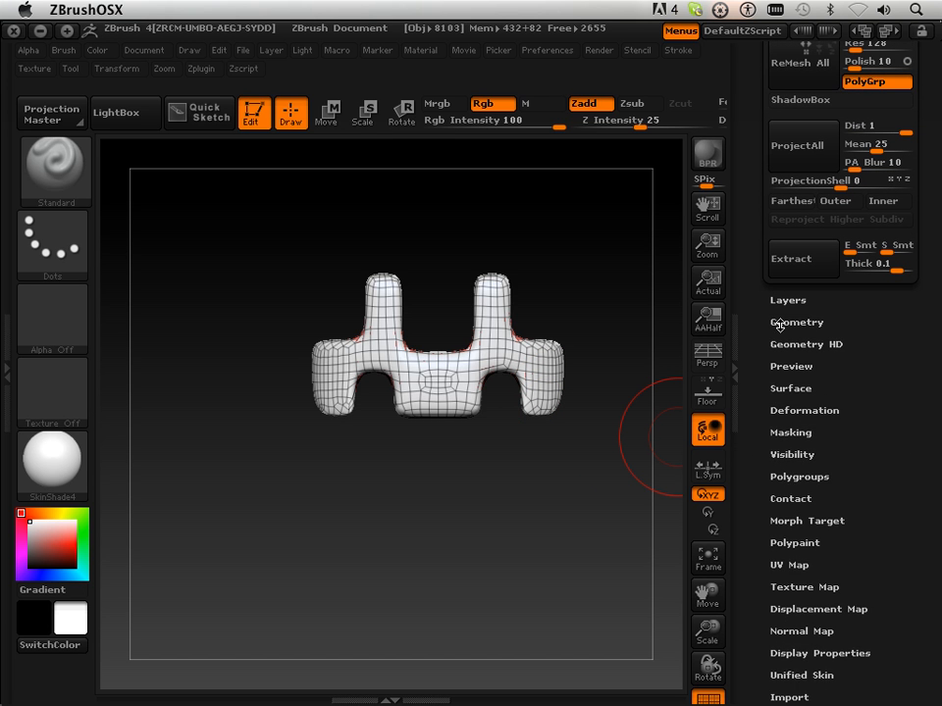
click(796, 321)
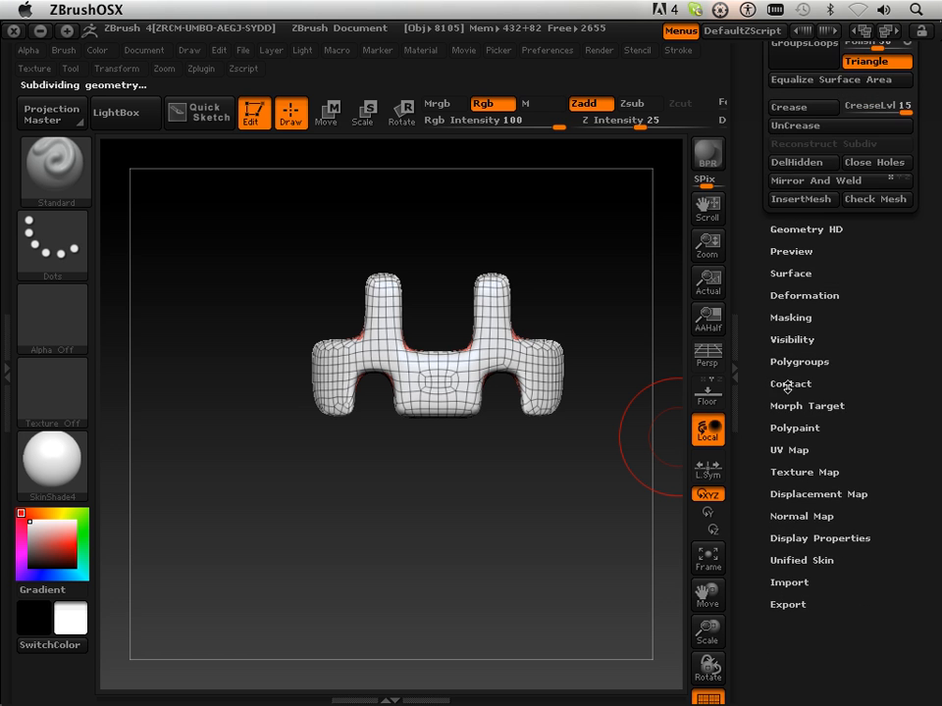
click(803, 296)
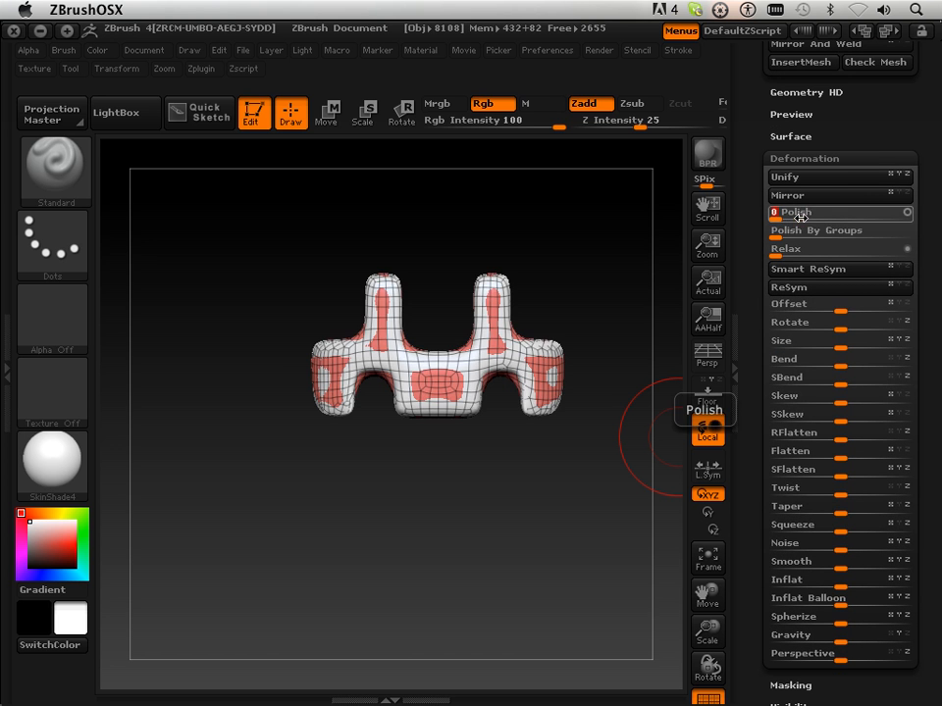
scroll(up, 3)
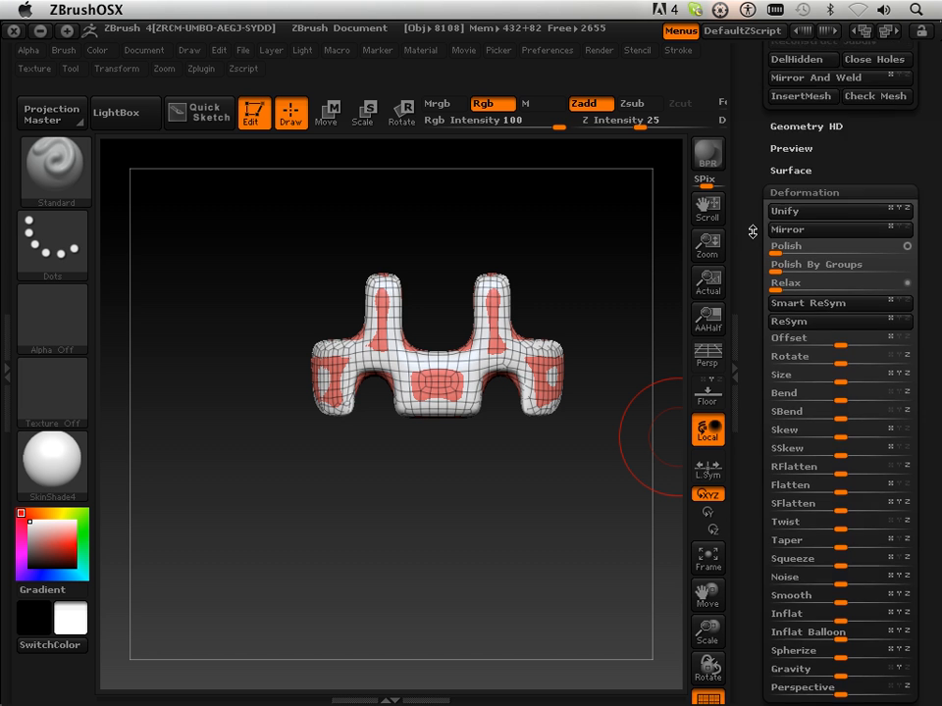
scroll(up, 3)
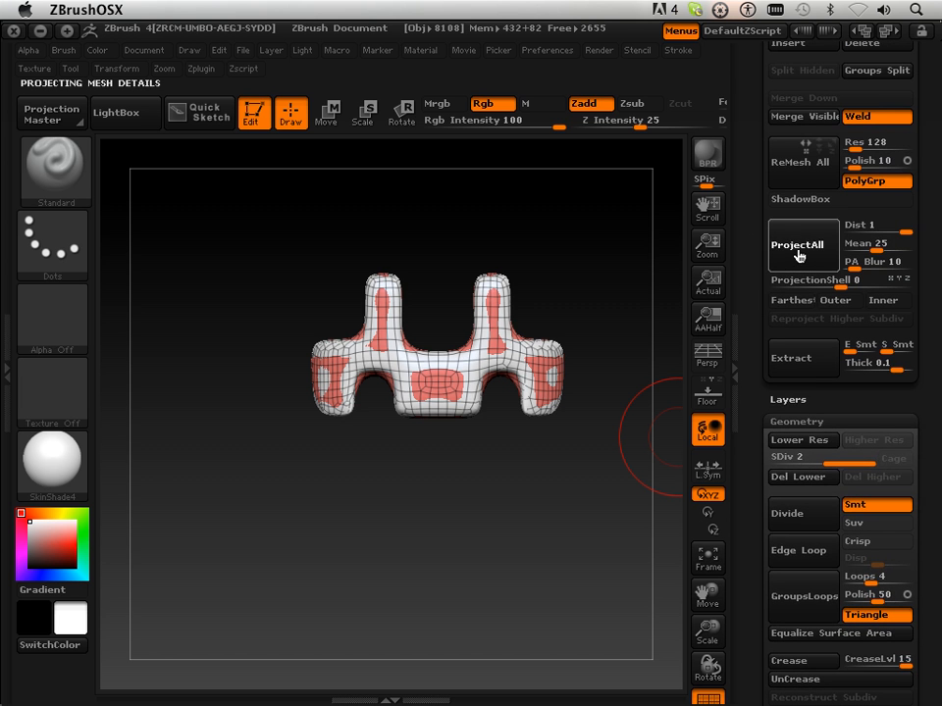
Step: ProjectAll, Divide to level 3, ProjectAll again, then hide the ShadowBox subtool
click(801, 244)
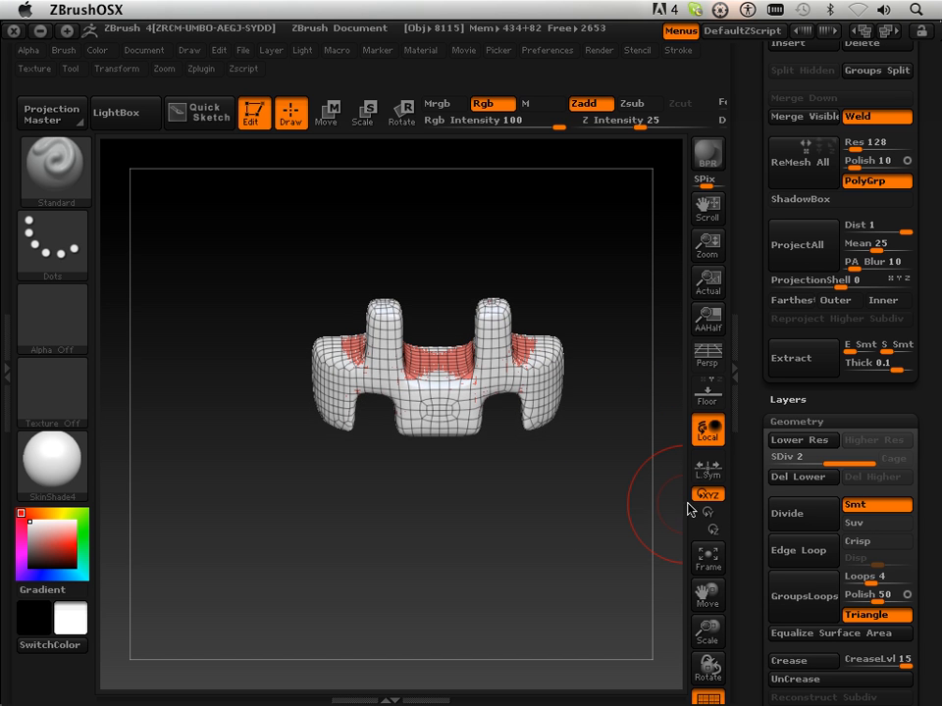
mouse_move(797, 495)
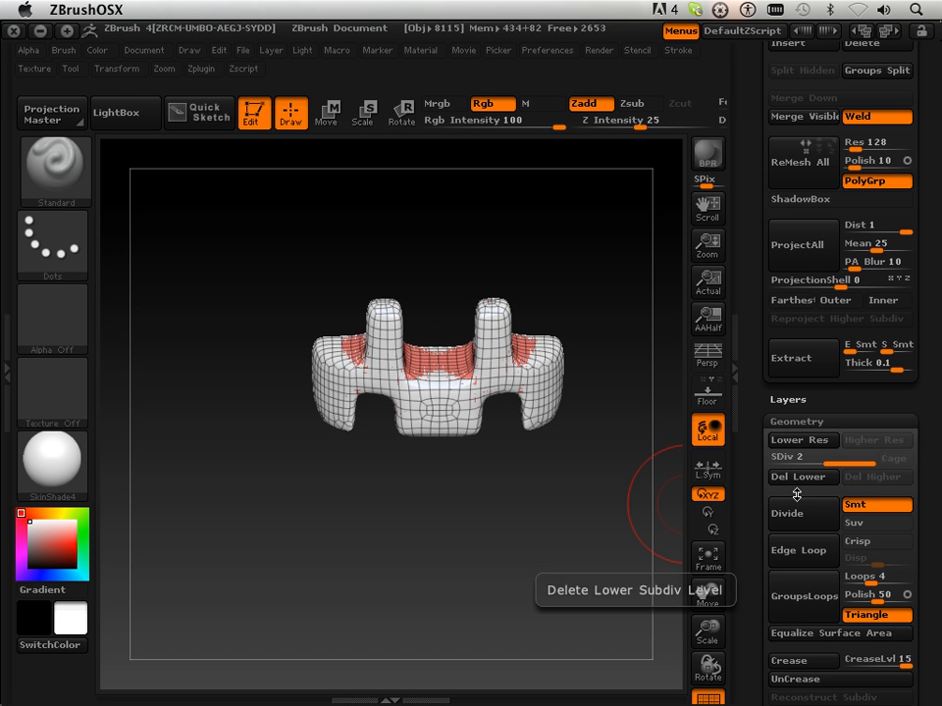
click(788, 508)
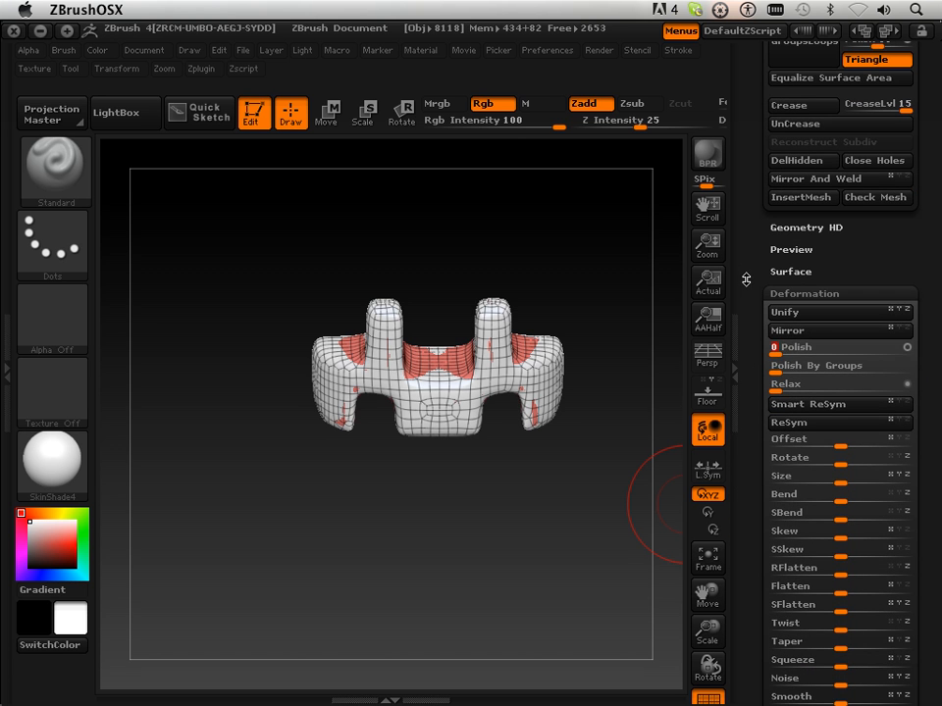
scroll(up, 3)
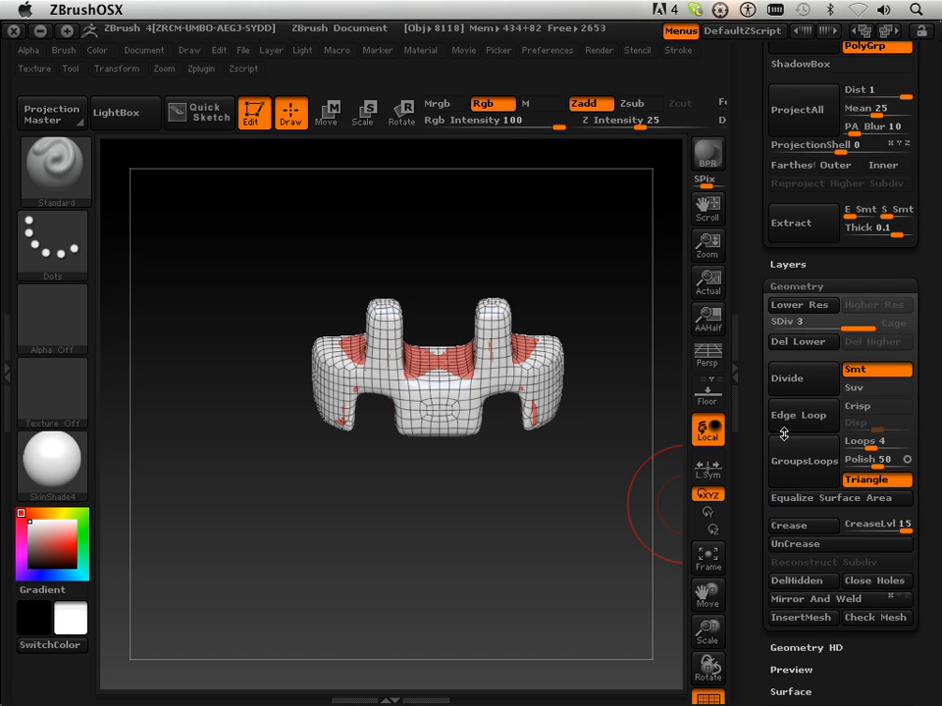
mouse_move(778, 286)
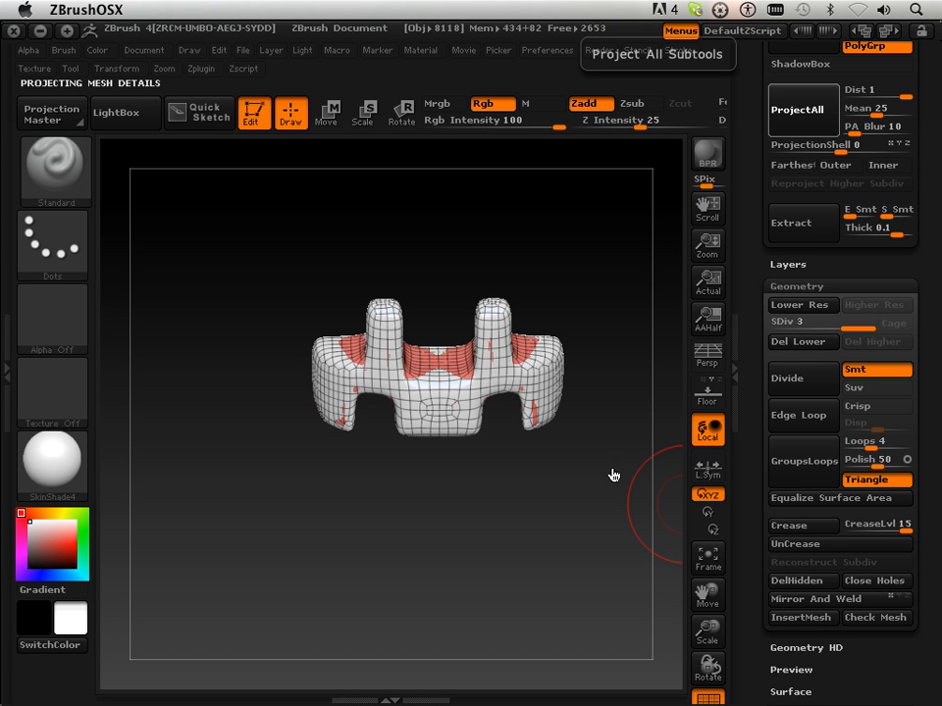
click(798, 109)
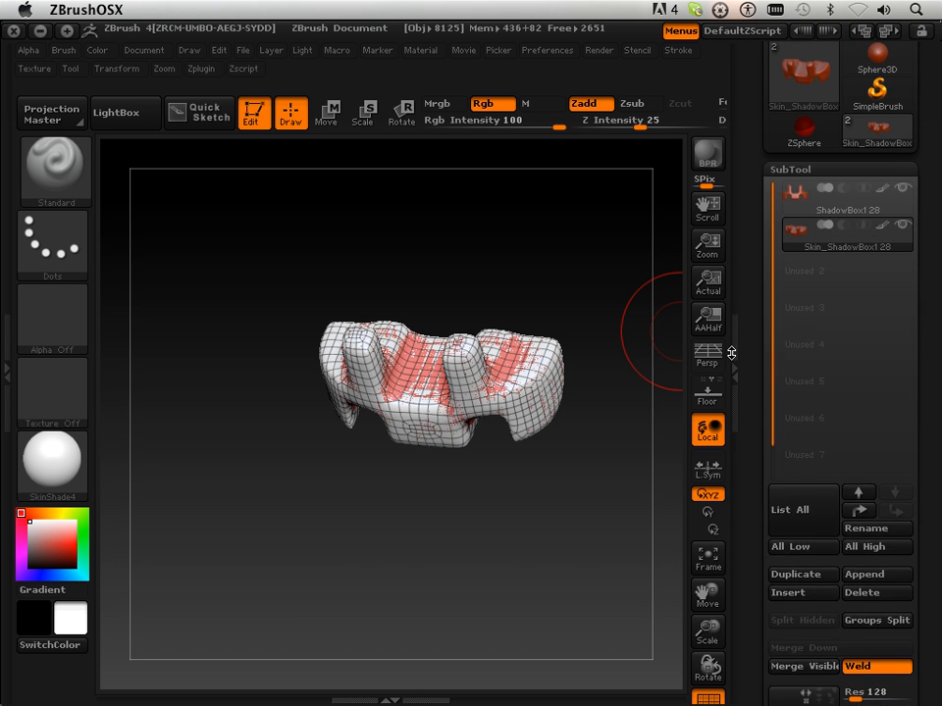
click(707, 429)
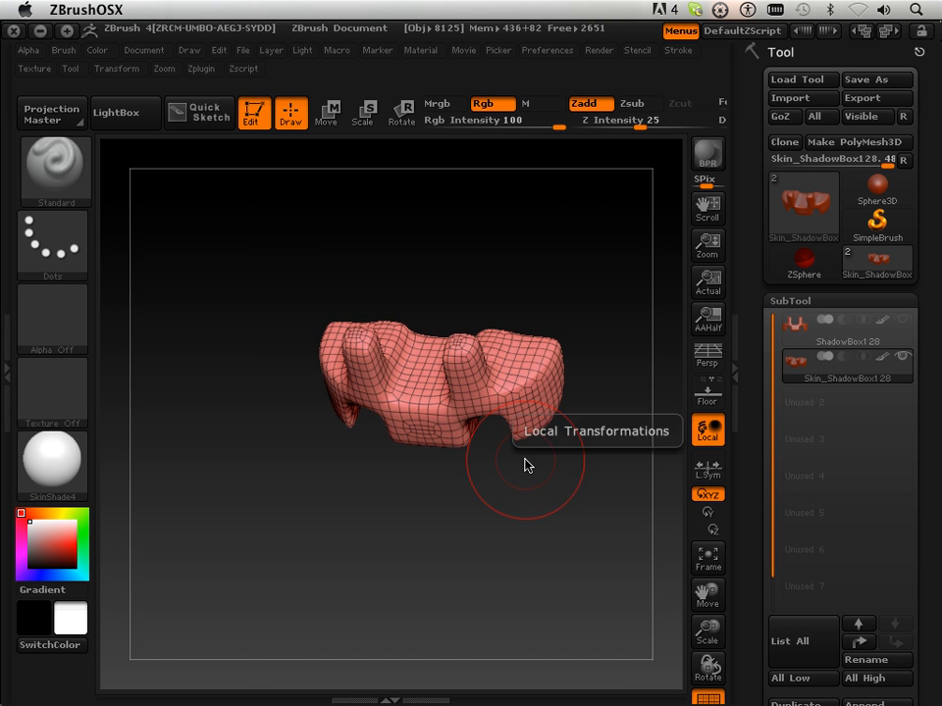
Step: Turn the skin to a front view and set SDiv to 1, then back to 2
drag(525, 466, 495, 378)
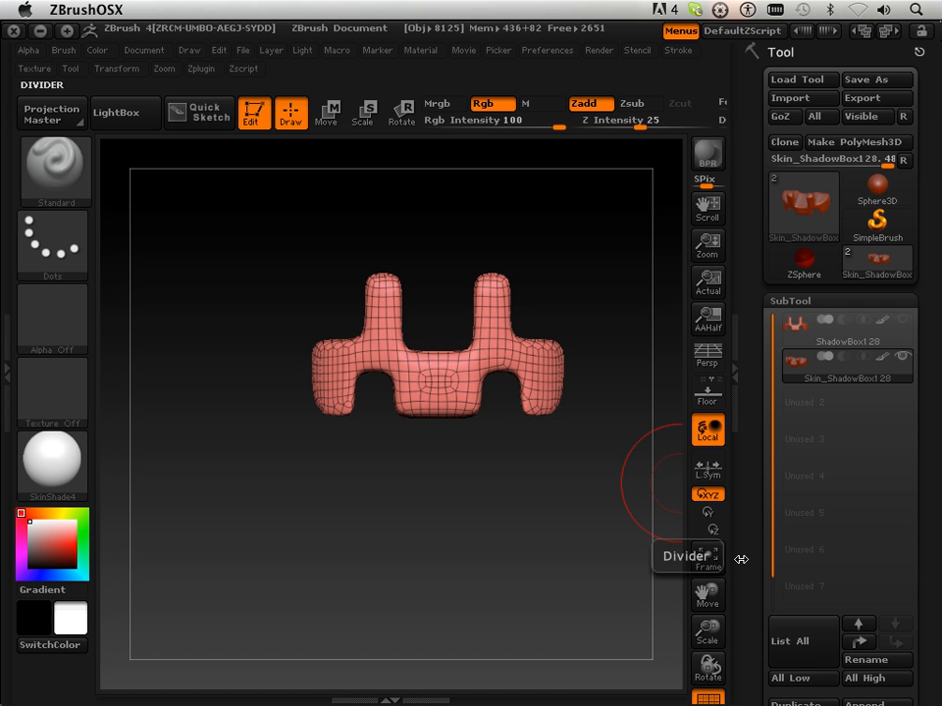
scroll(down, 3)
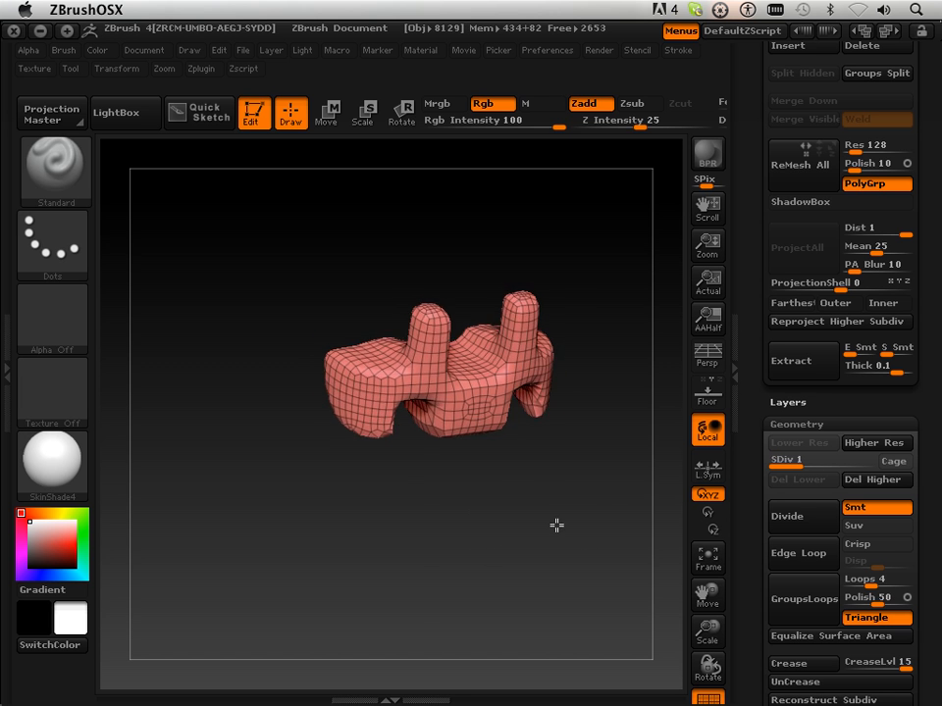
click(550, 510)
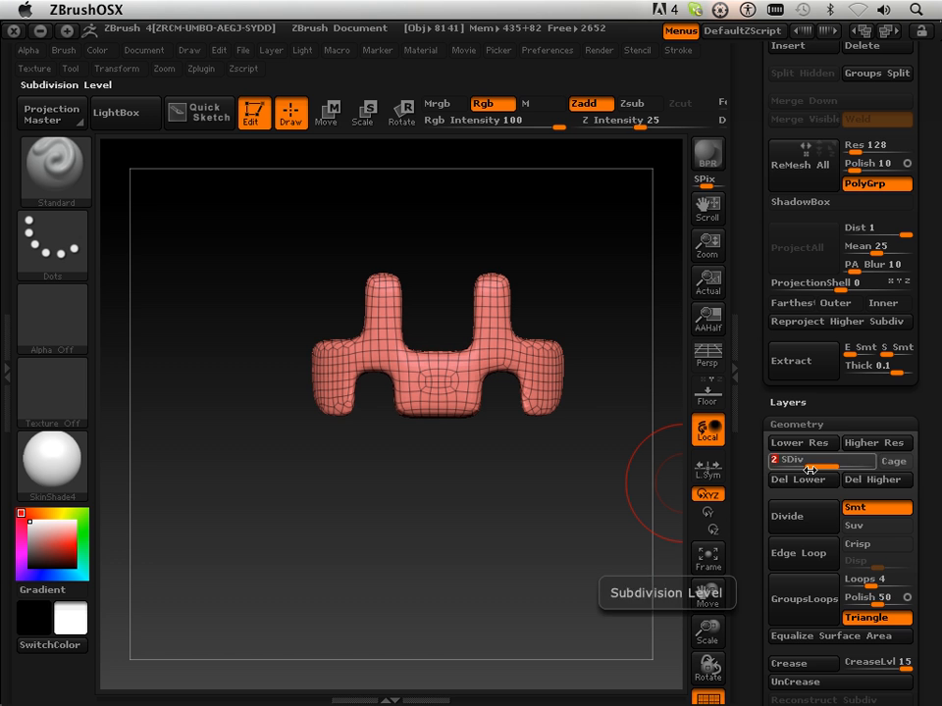
Step: At SDiv 1, UnCrease the skin's edges and try Reconstruct Subdiv, which gets cancelled
click(800, 442)
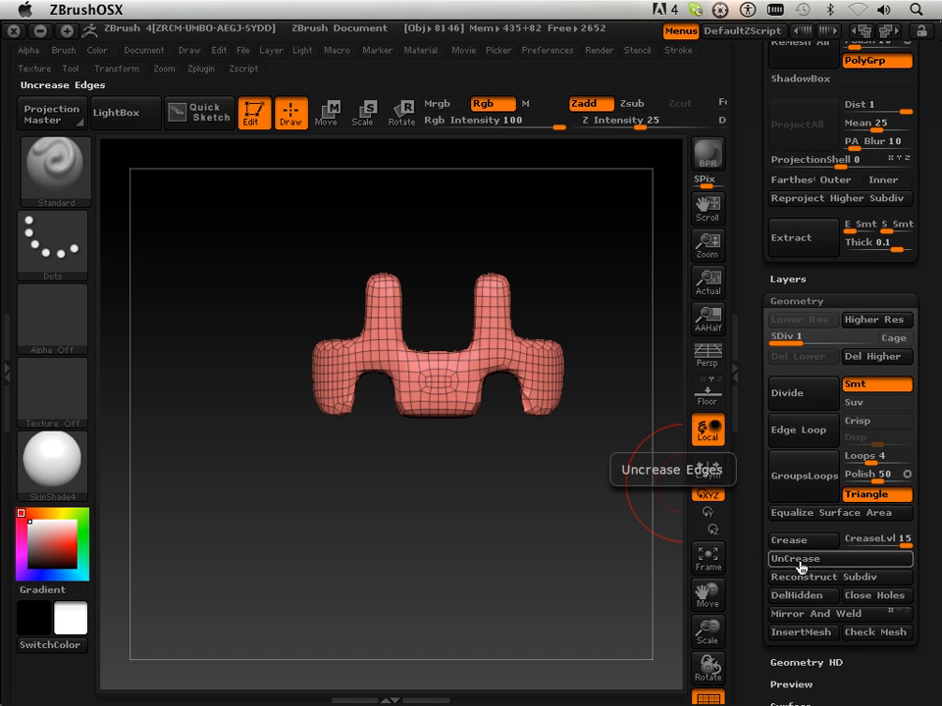
click(838, 577)
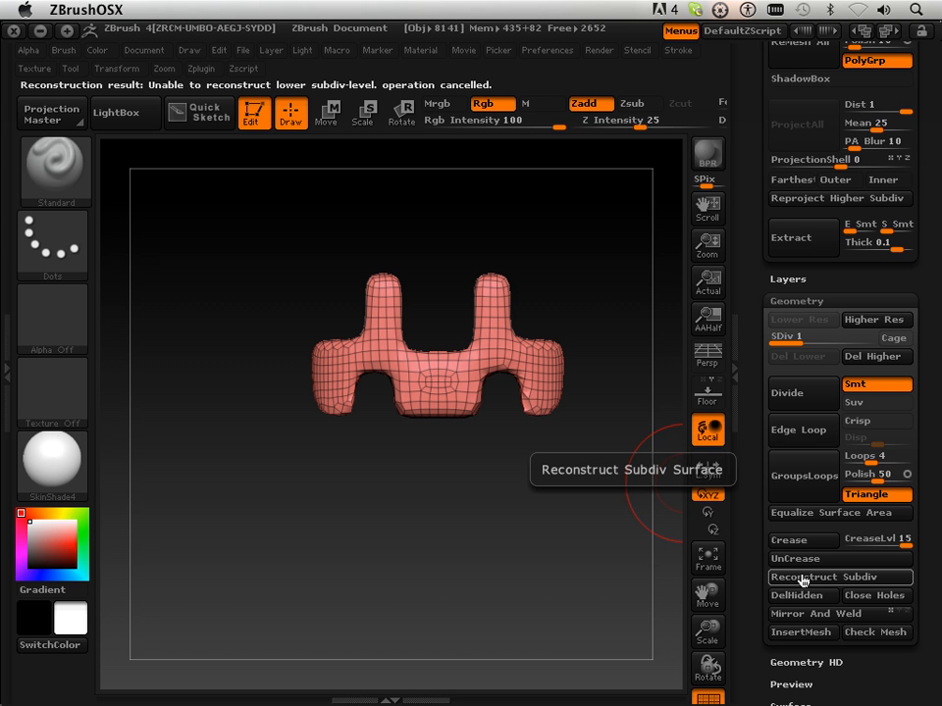
click(839, 576)
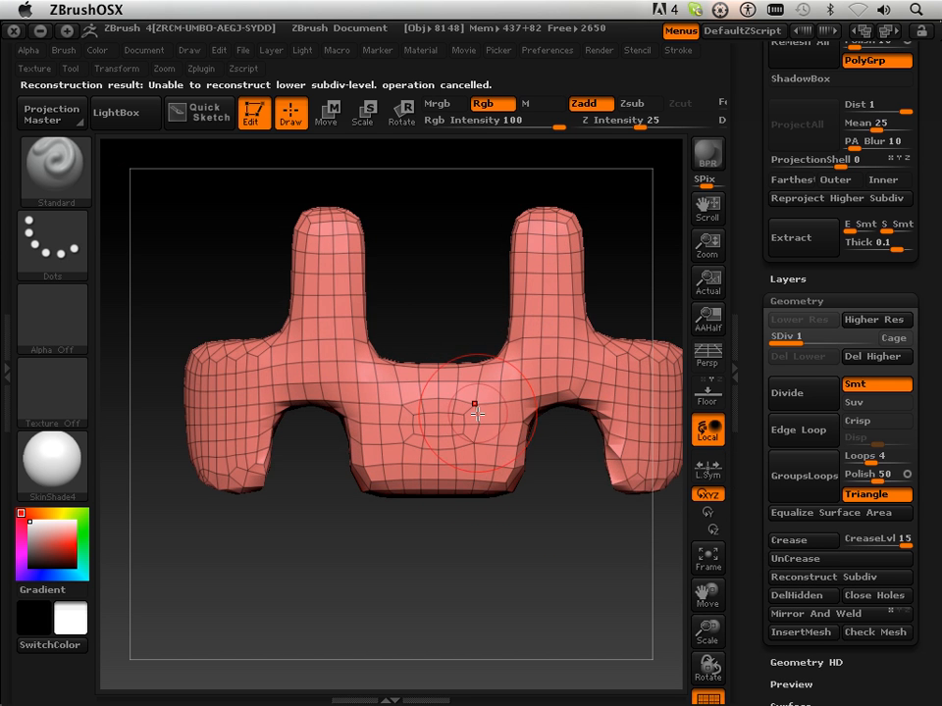
mouse_move(471, 402)
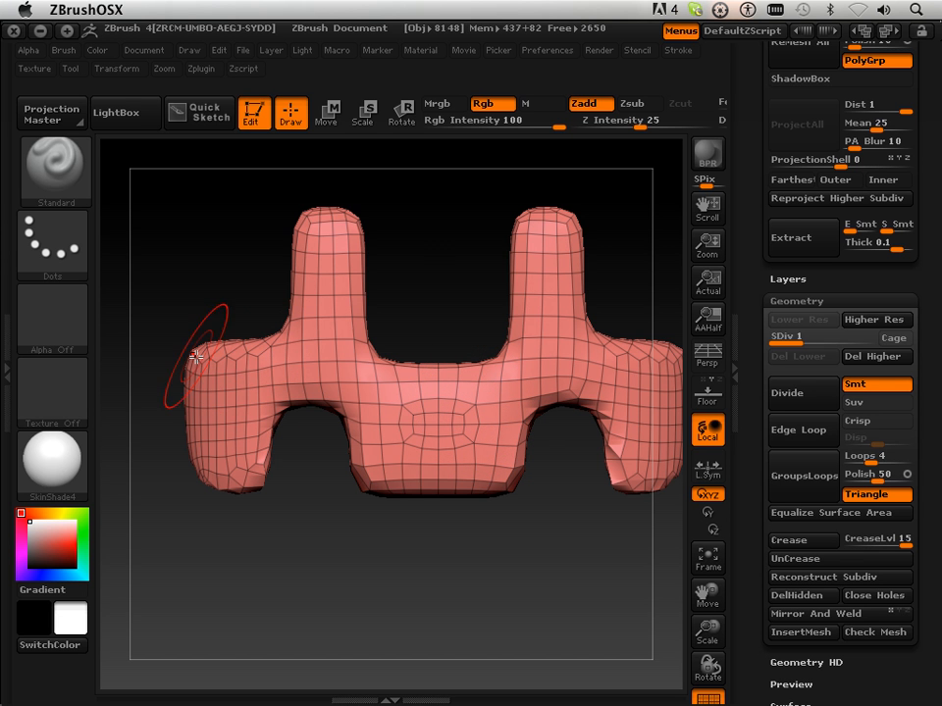
mouse_move(294, 581)
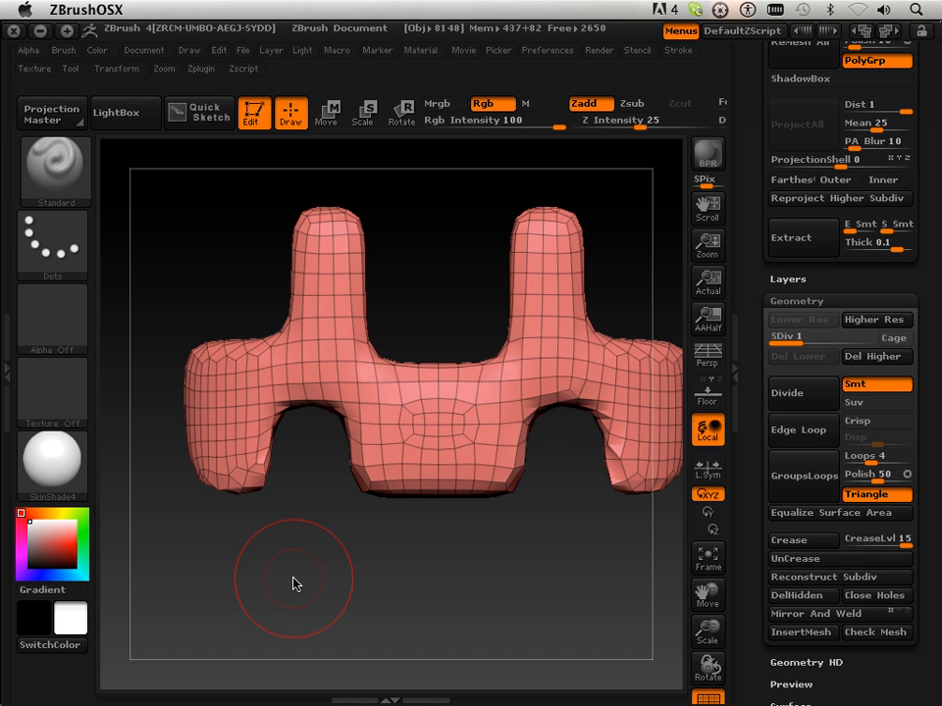